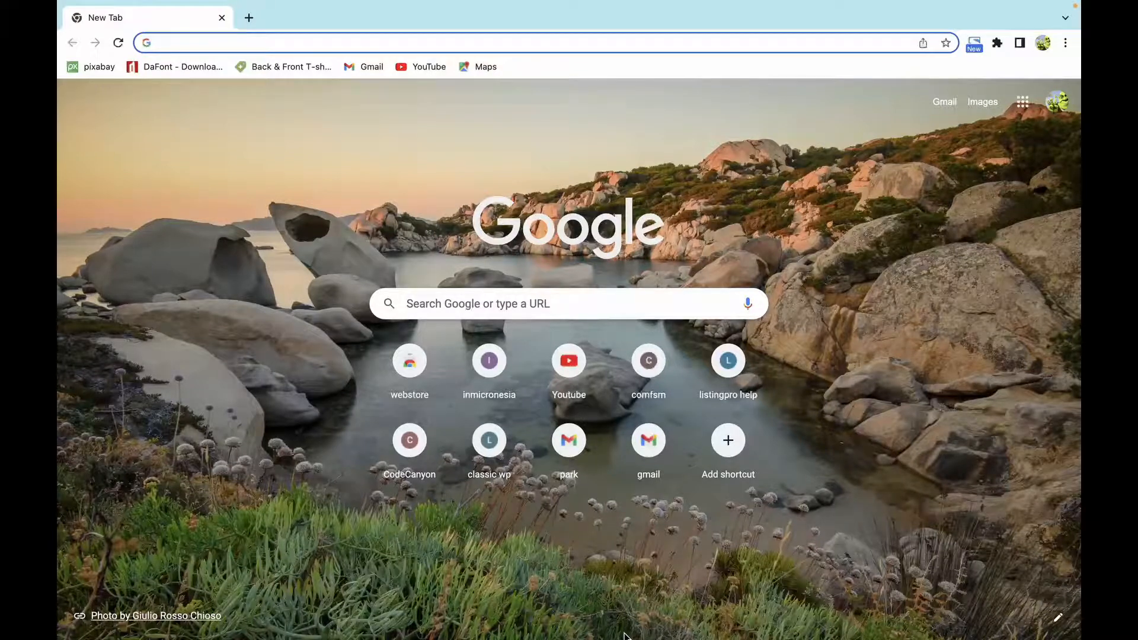
- Search 'hiren boot', reach the hirensbootcd.org download page and start the HBCD_PE_x64.iso download
text(hiren boot)
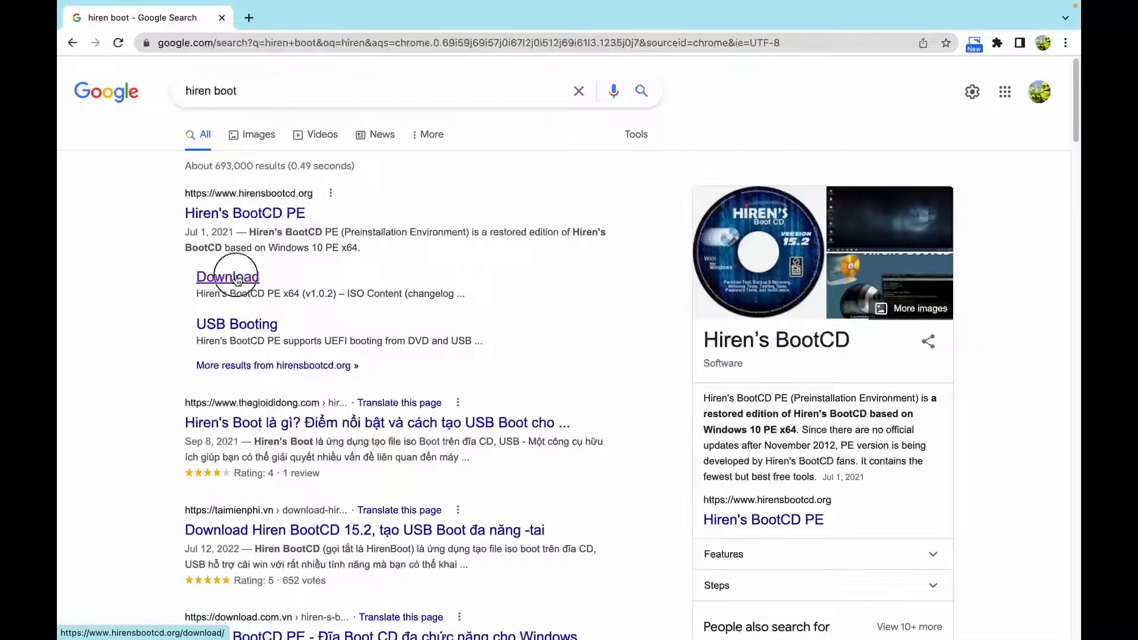
click(227, 276)
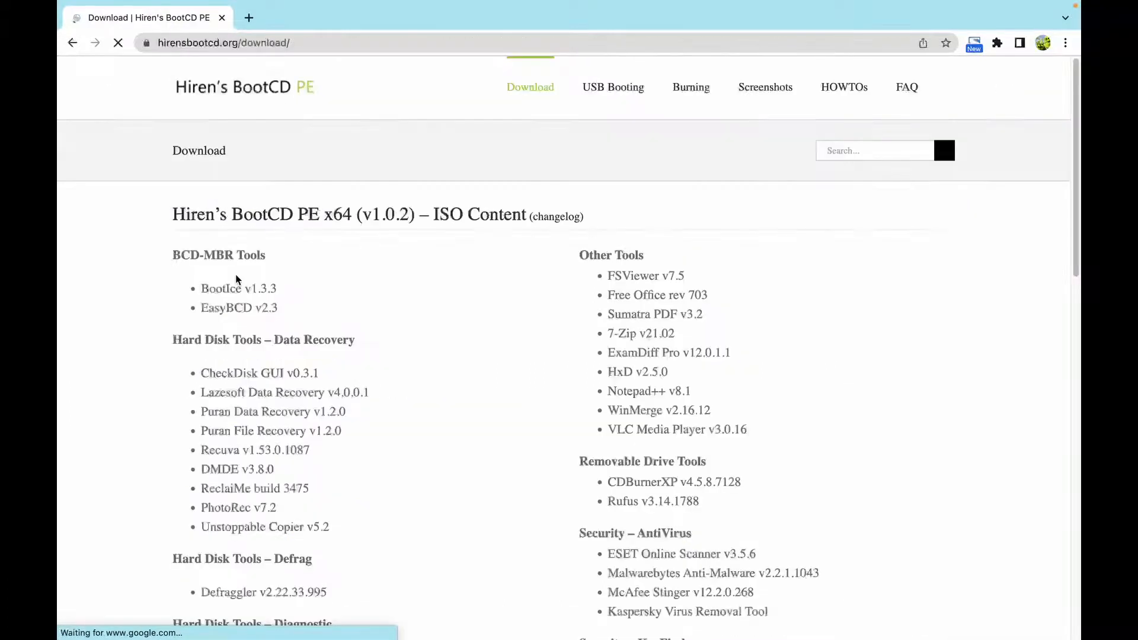
scroll(down, 3)
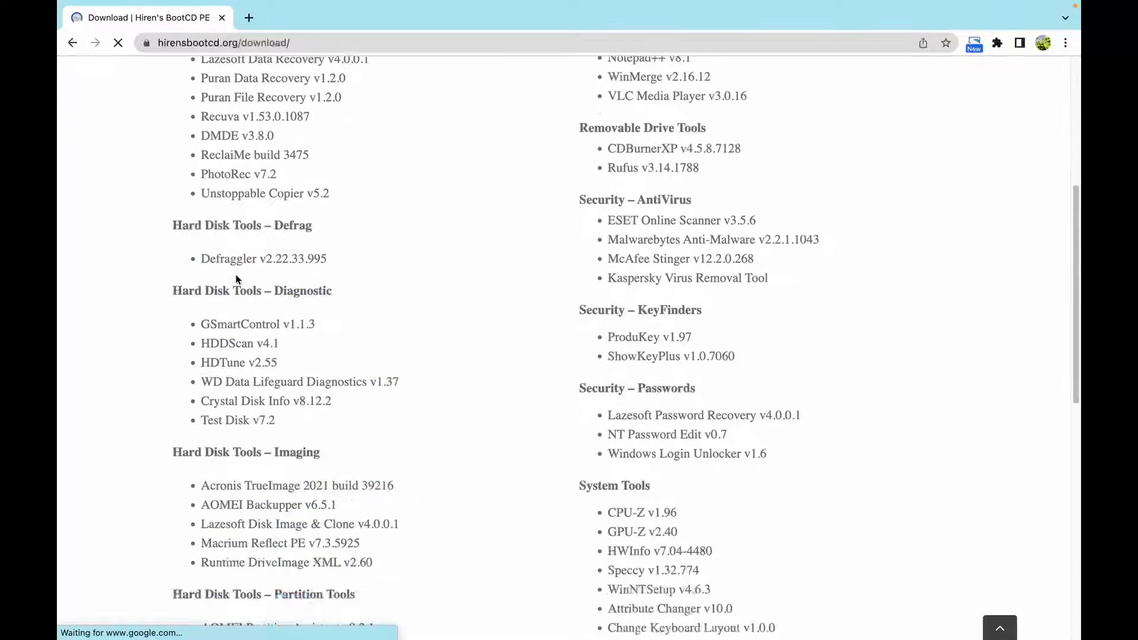
scroll(down, 3)
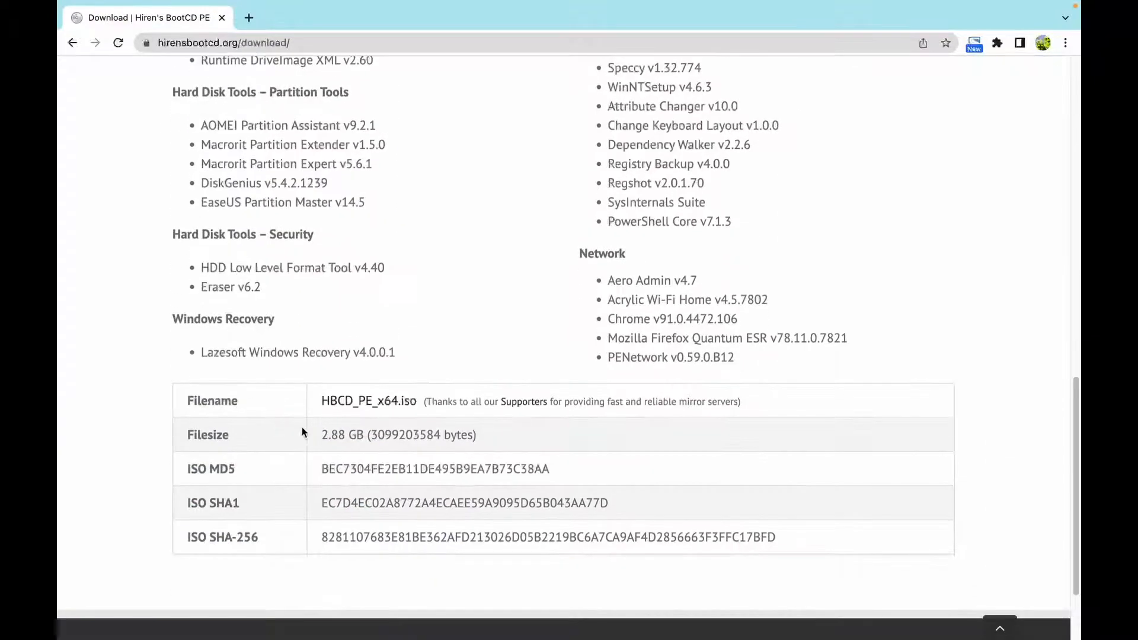
mouse_move(369, 402)
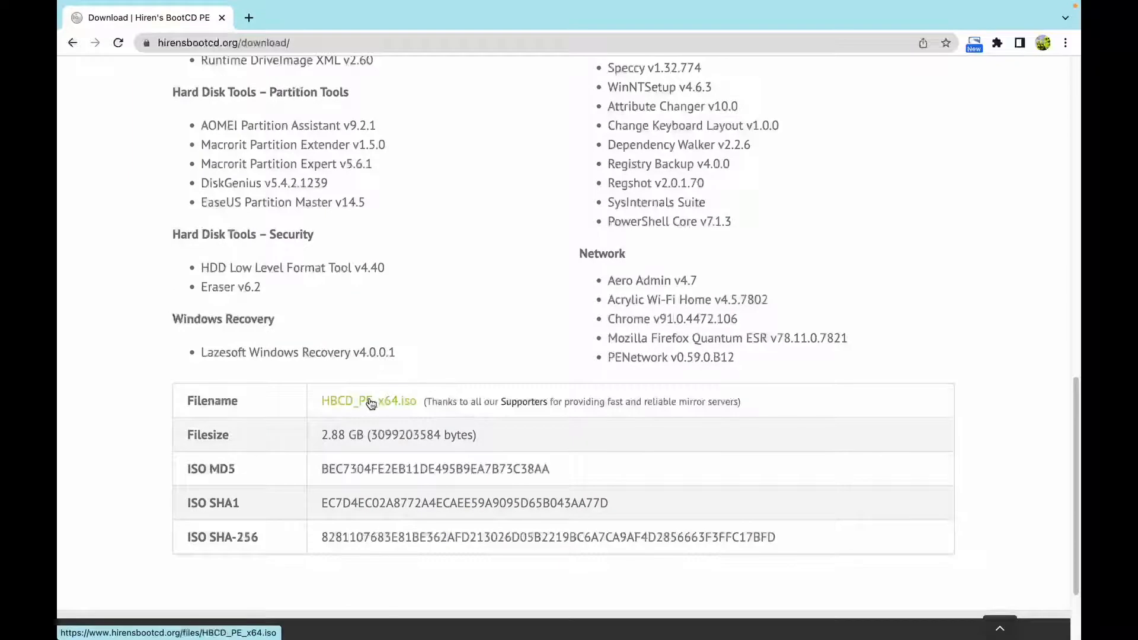
click(369, 402)
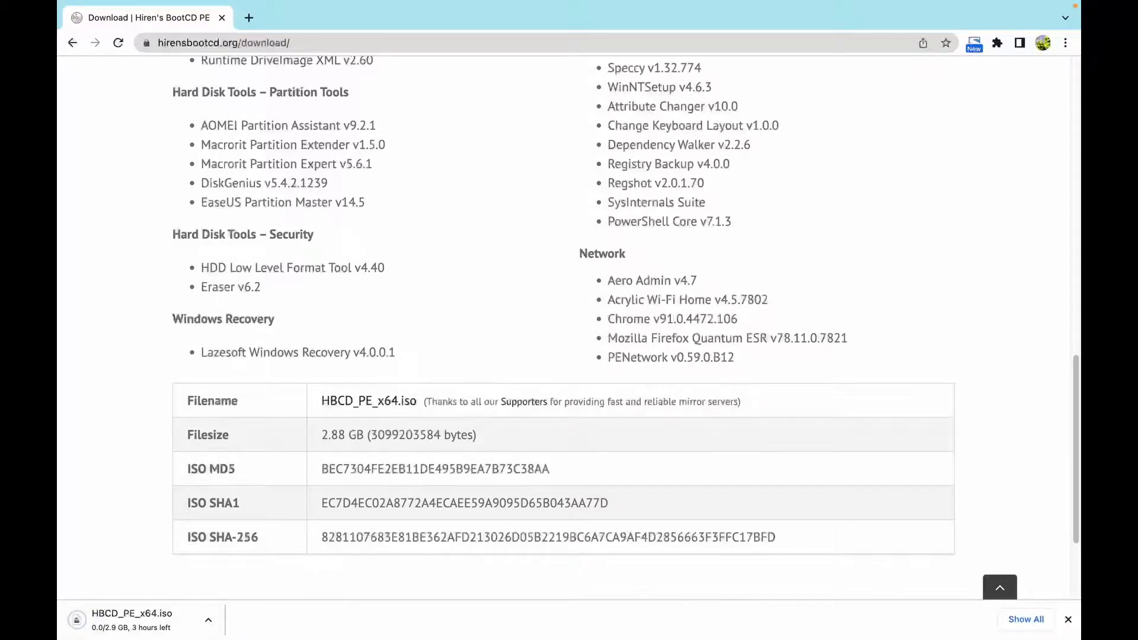
- Search 'rufus', reach rufus.ie and start downloading rufus-3.20.exe
click(1068, 618)
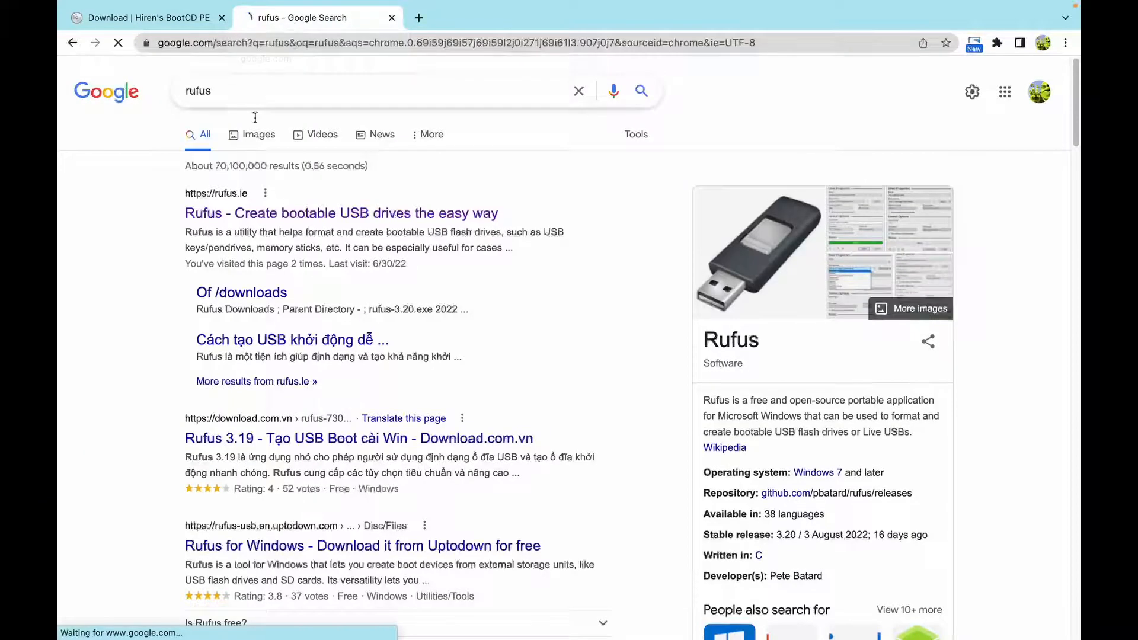
click(340, 213)
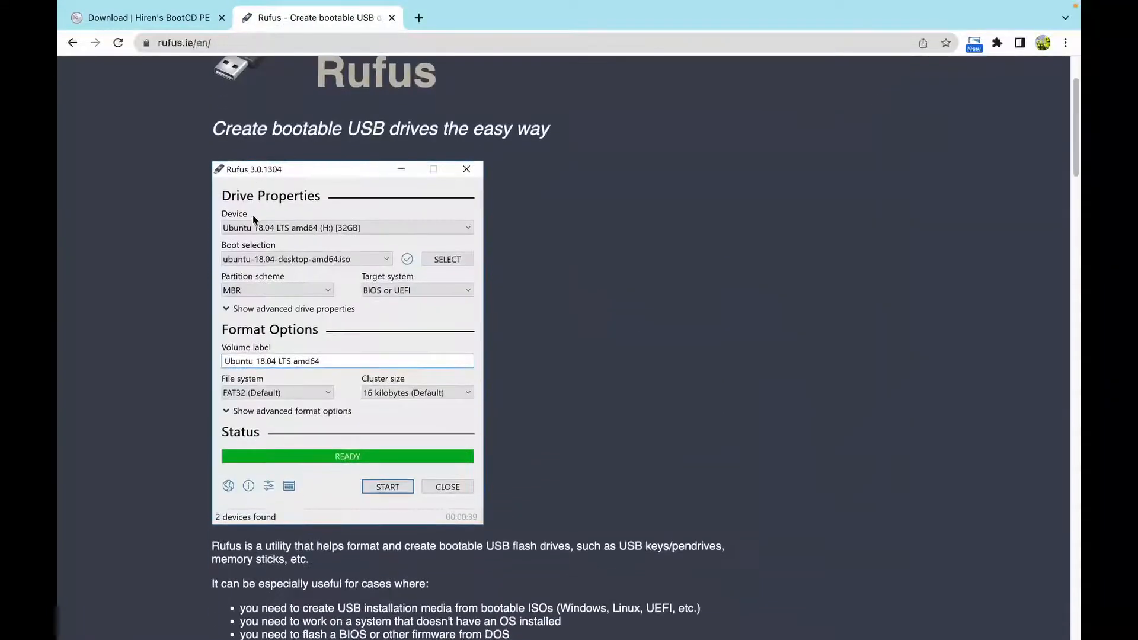
scroll(down, 3)
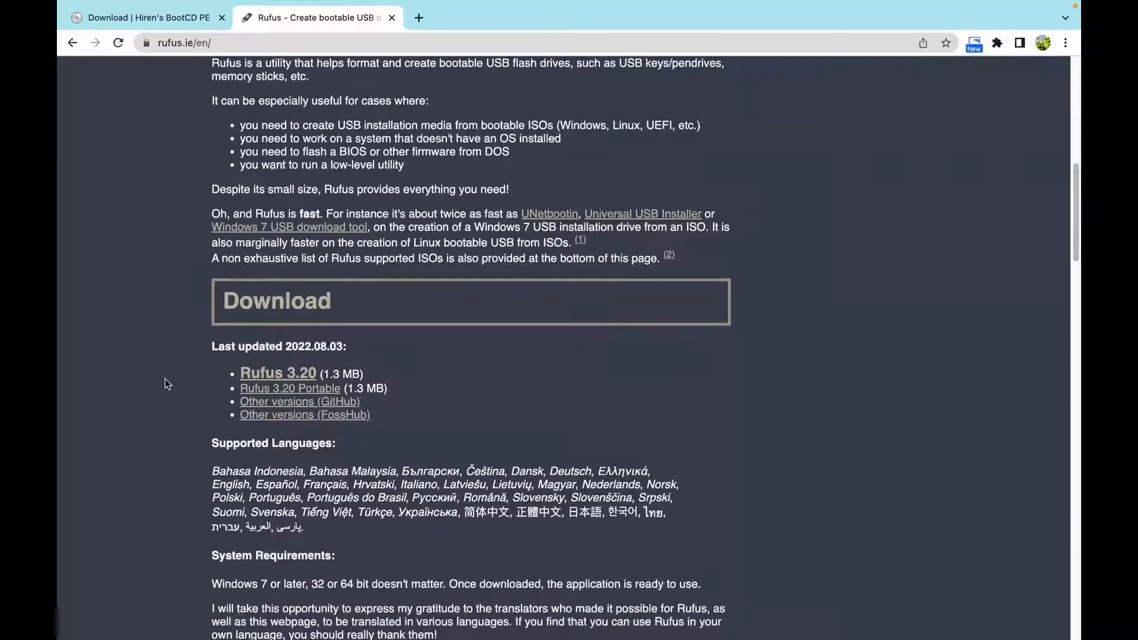
mouse_move(278, 373)
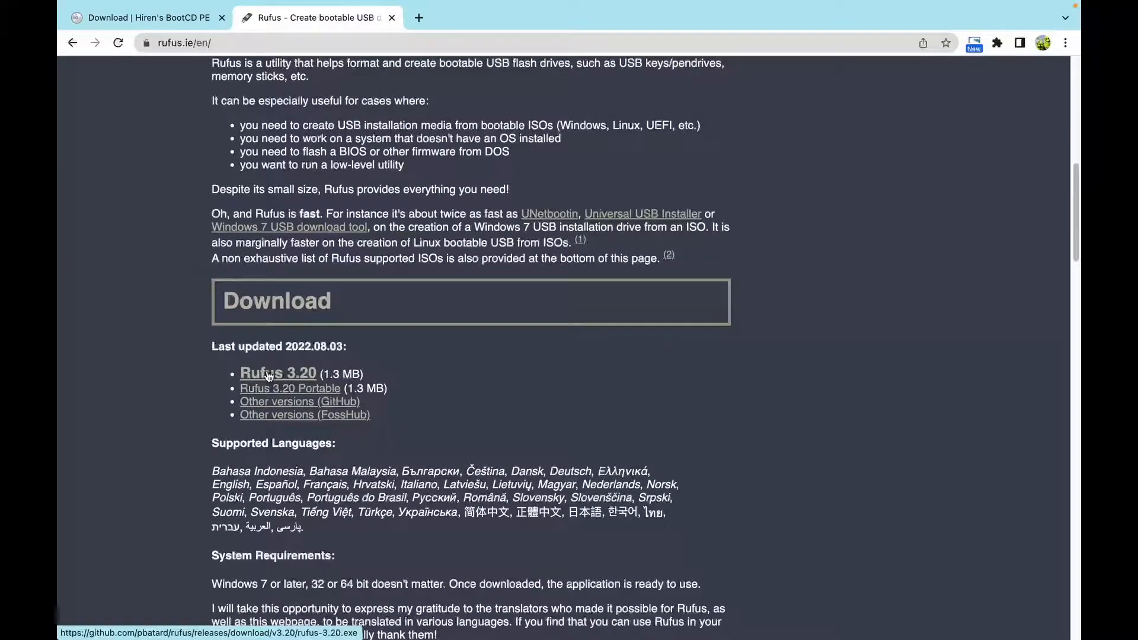
click(277, 374)
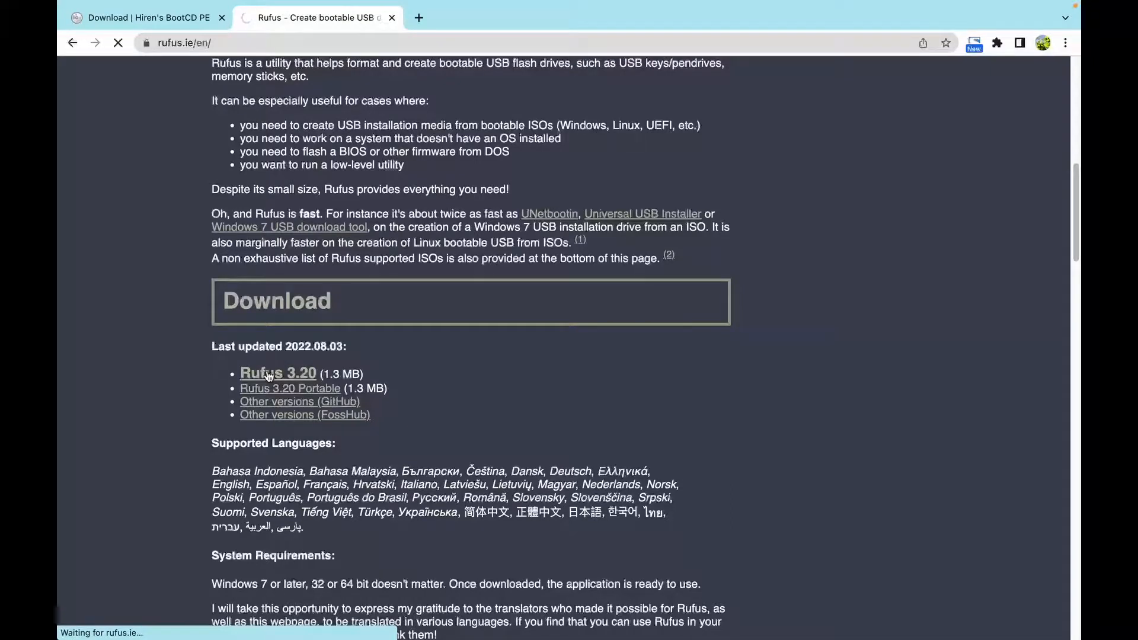
click(278, 374)
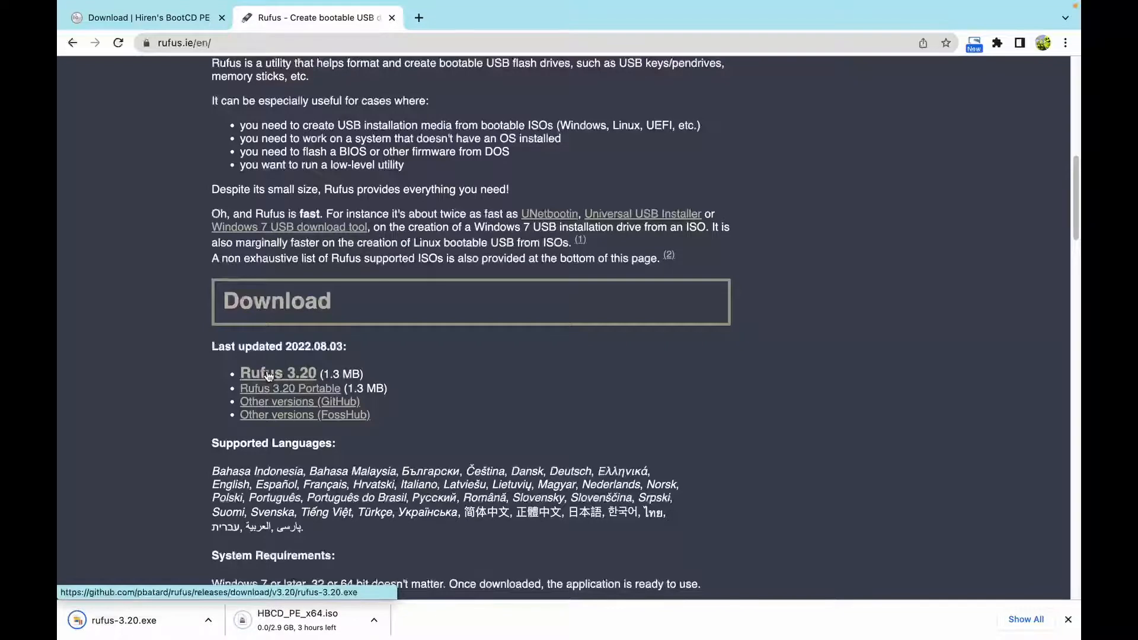
mouse_move(349, 136)
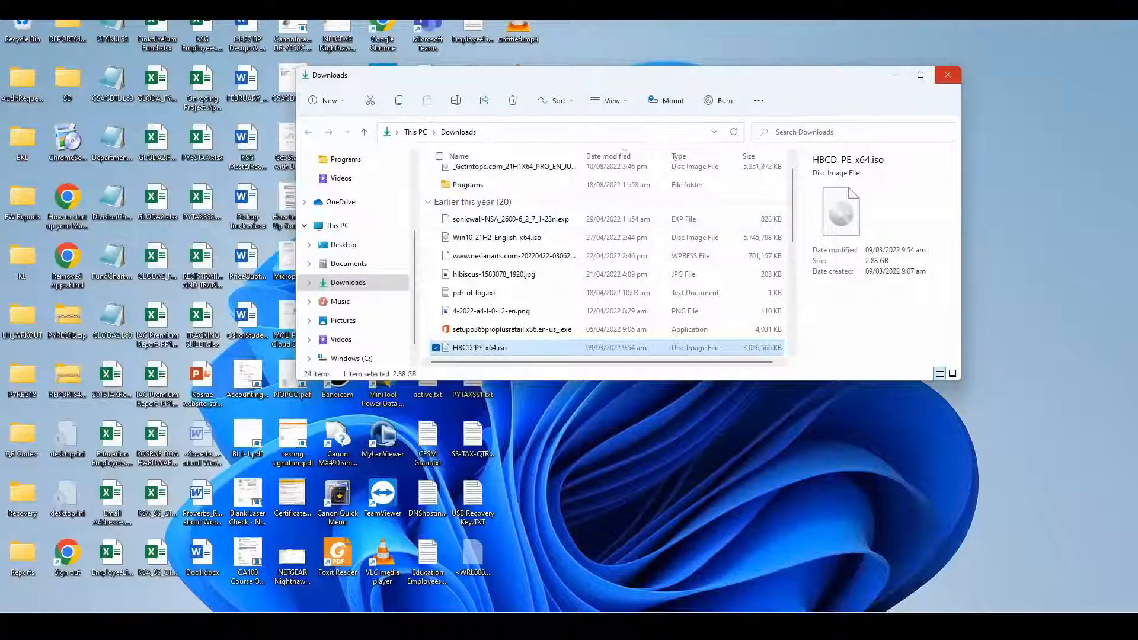
mouse_move(947, 74)
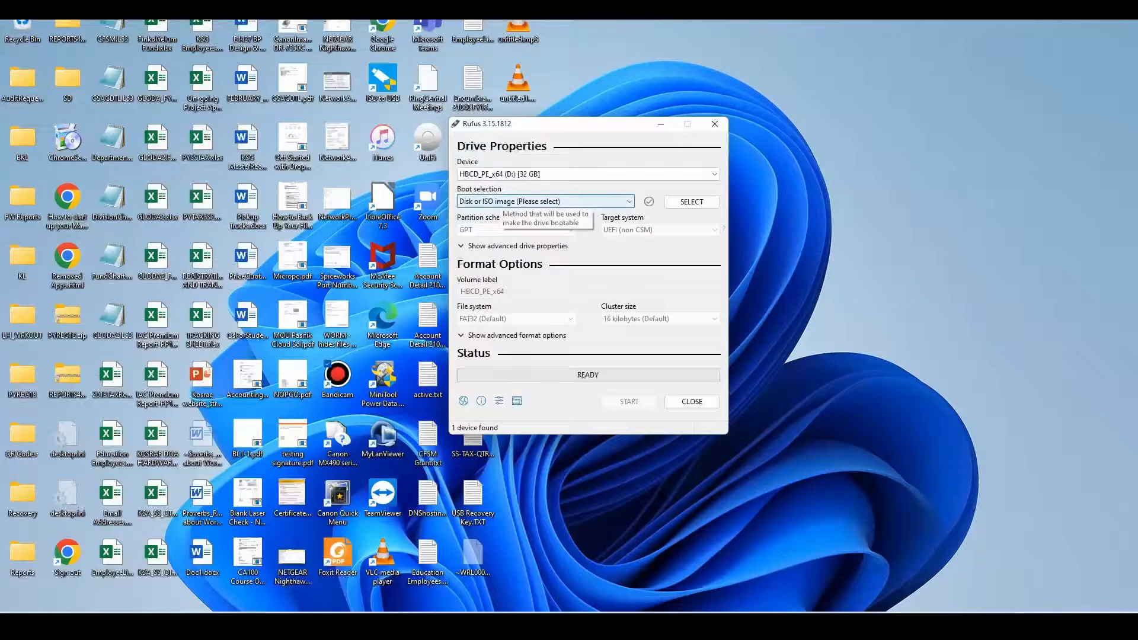
mouse_move(690, 202)
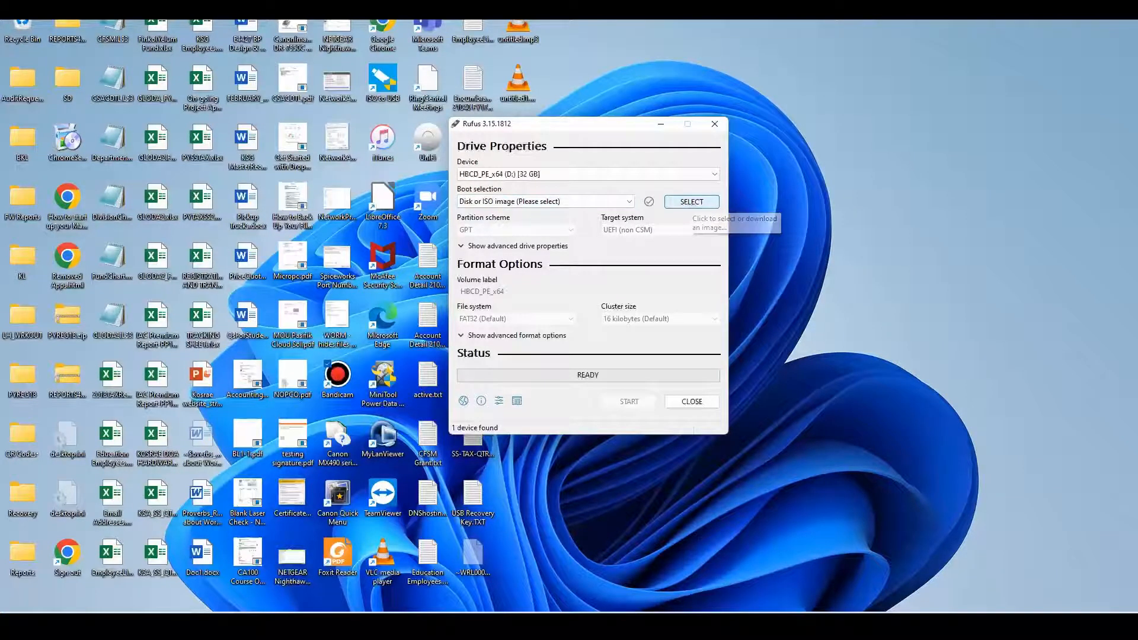
mouse_move(543, 201)
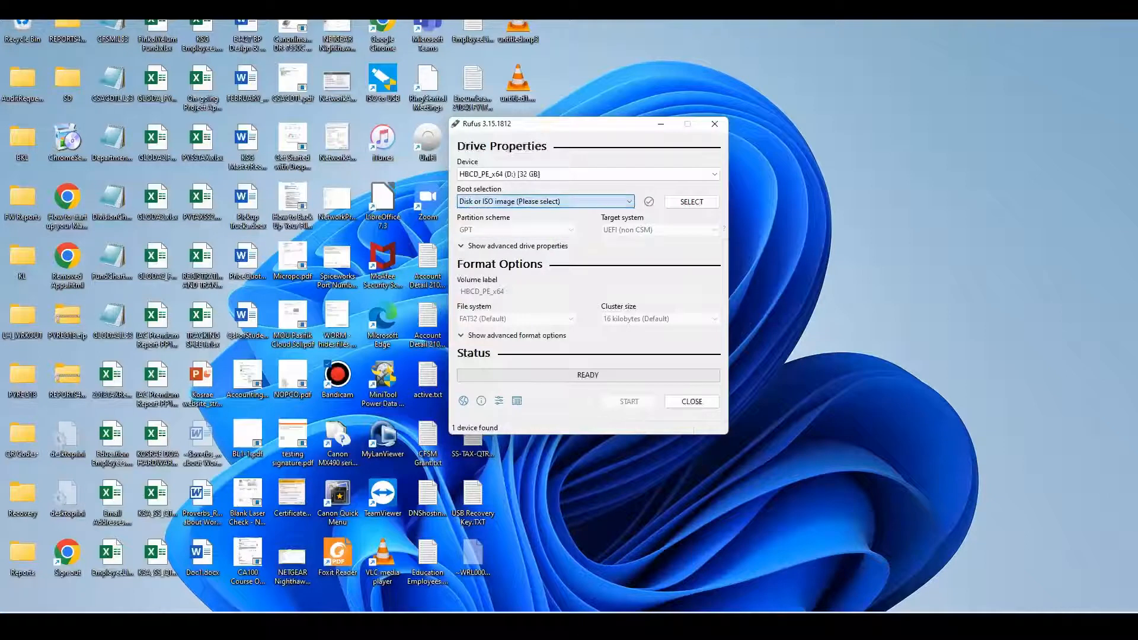
mouse_move(690, 202)
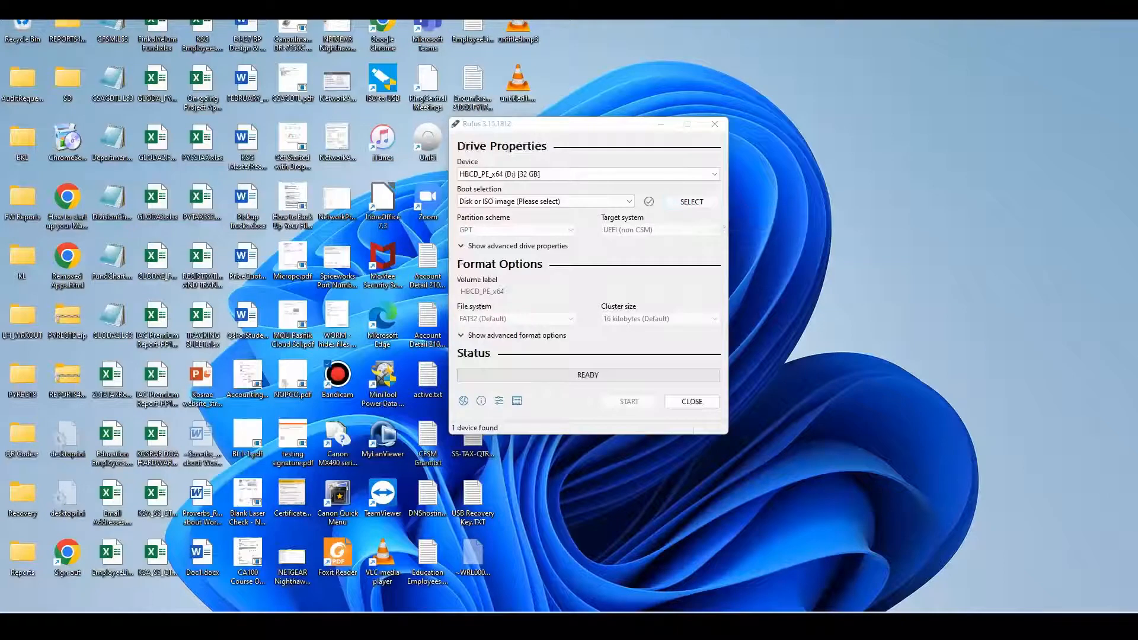
- Load HBCD_PE_x64.iso from Downloads as the boot image, giving GPT, UEFI and FAT32 defaults
click(690, 201)
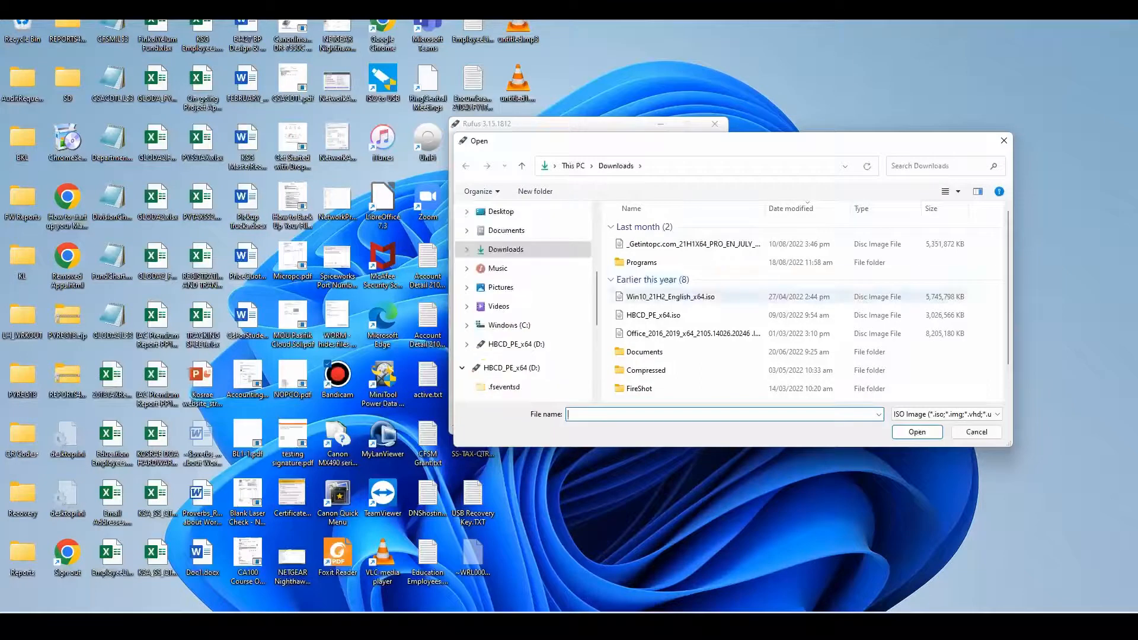
click(652, 314)
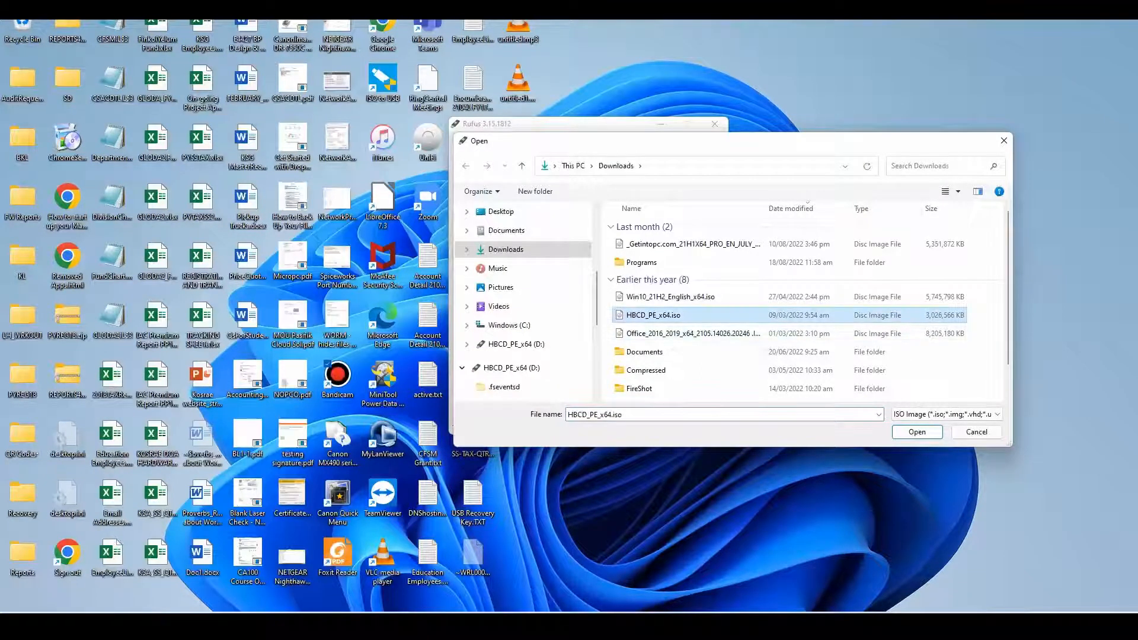
click(916, 432)
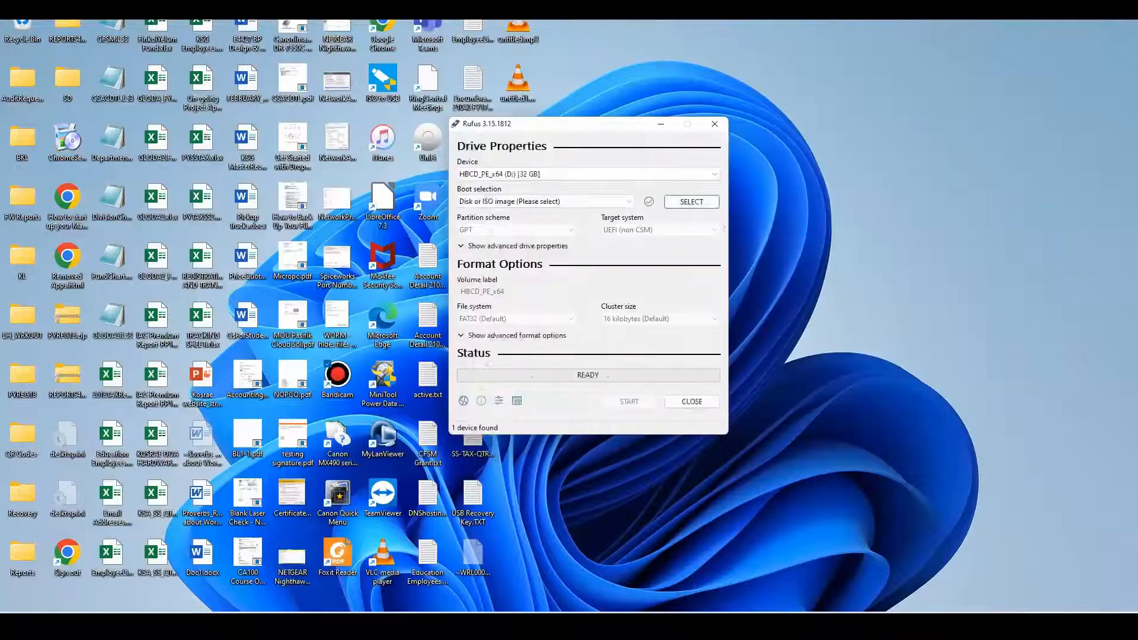
click(690, 201)
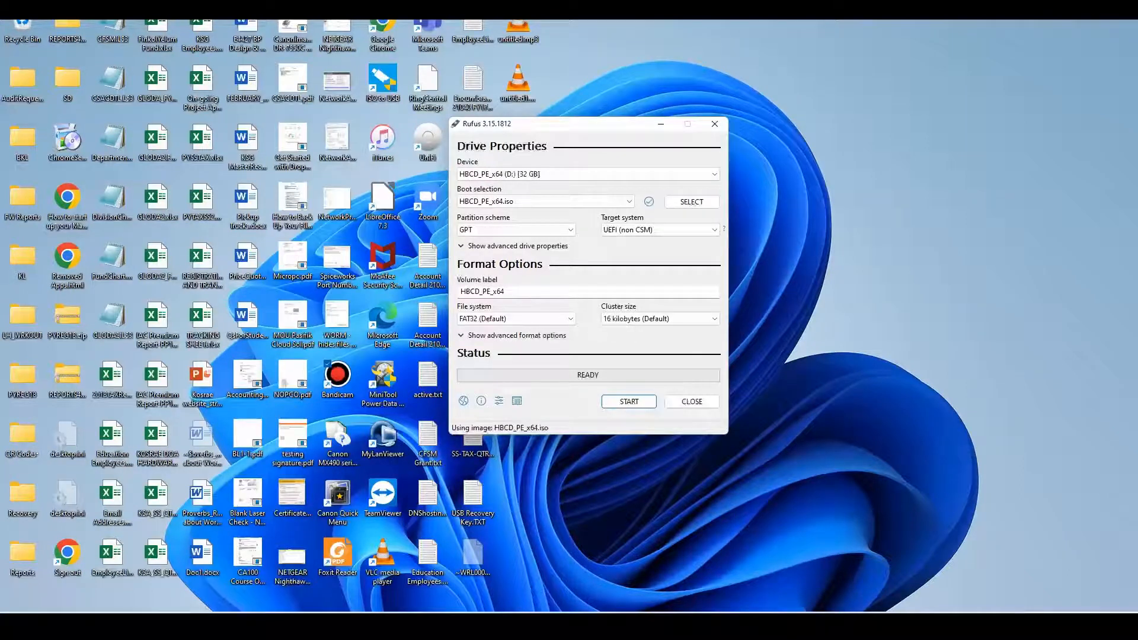
- Start writing the image to the 32 GB drive and accept the data-destruction warning
click(629, 402)
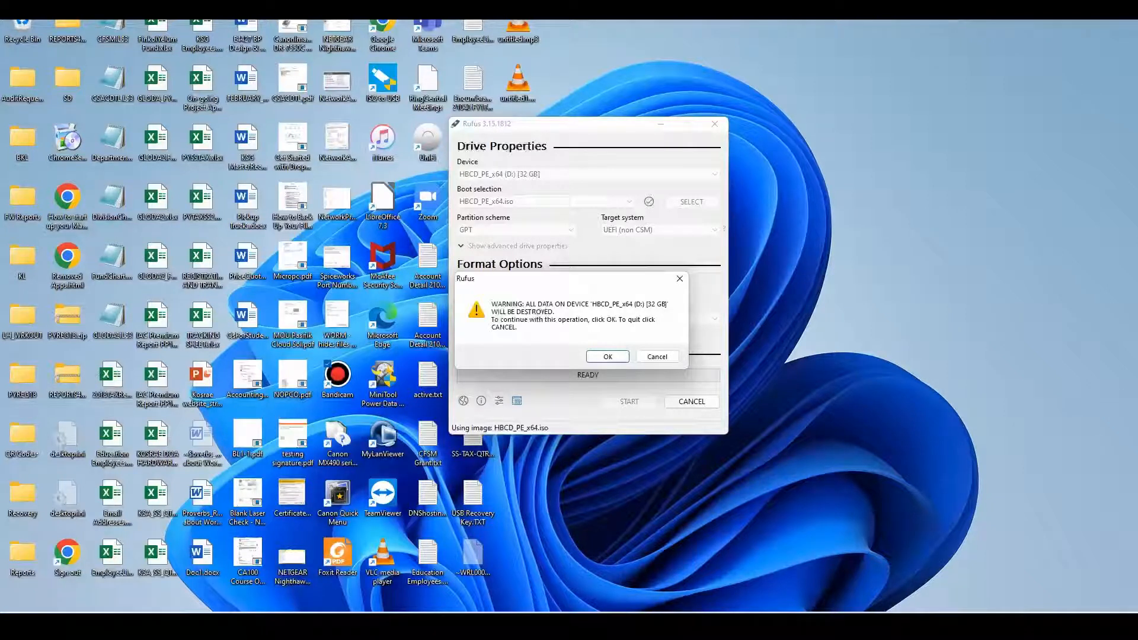
click(656, 357)
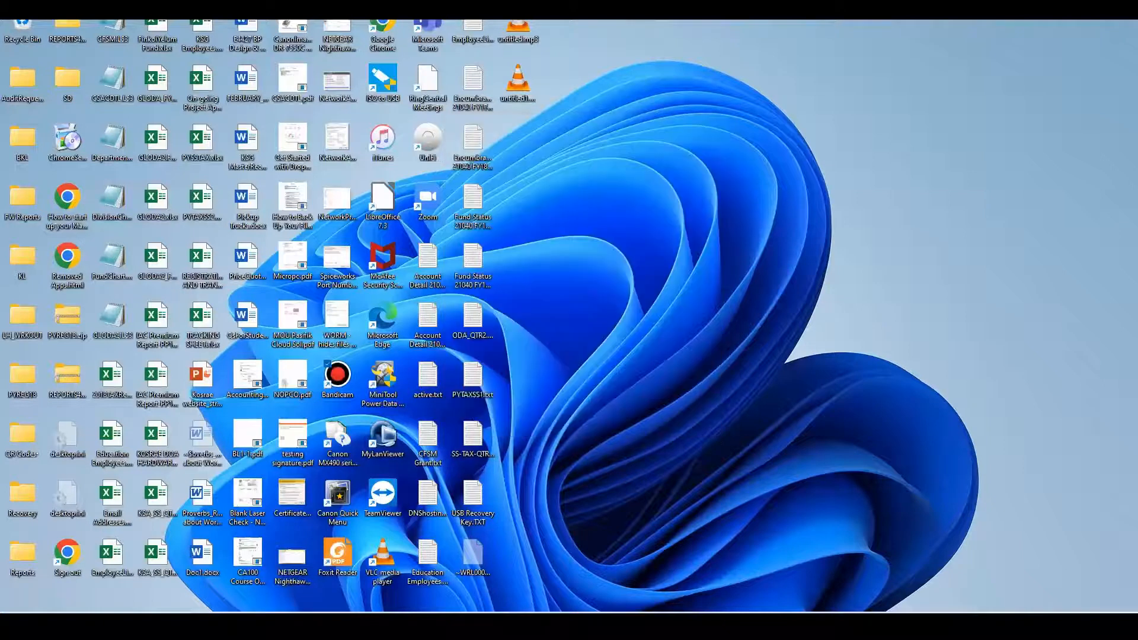